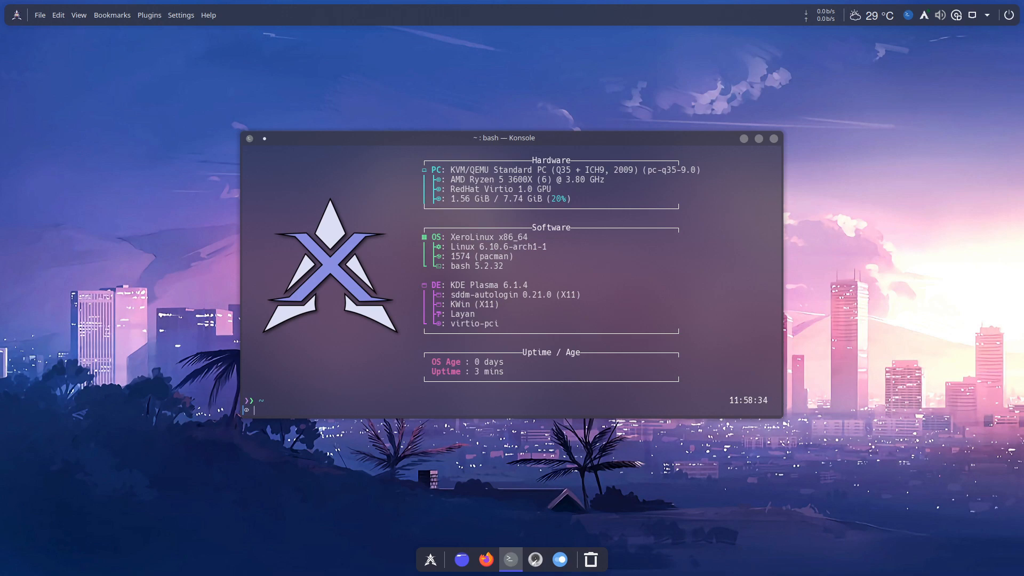
mouse_move(283, 54)
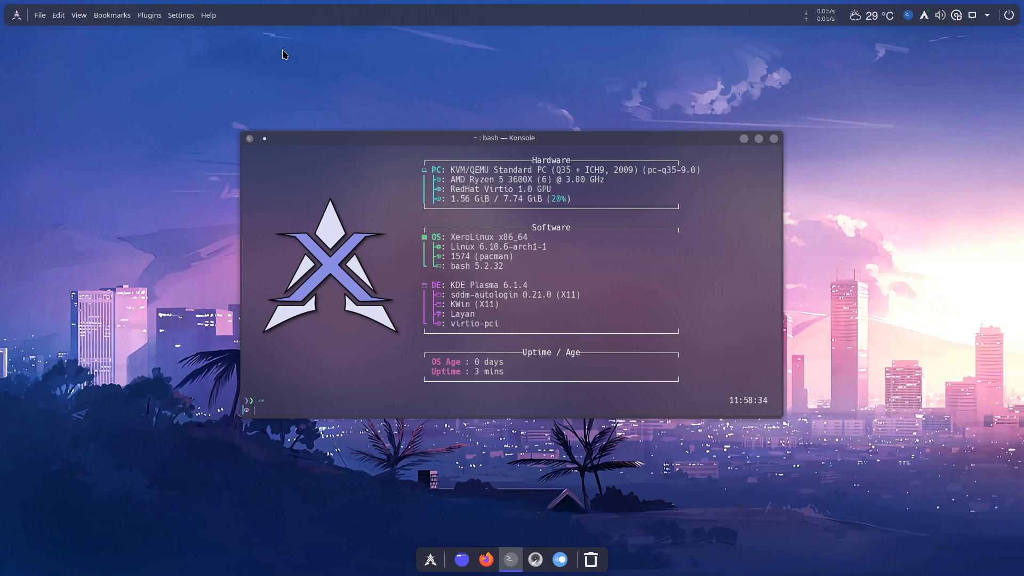
mouse_move(774, 146)
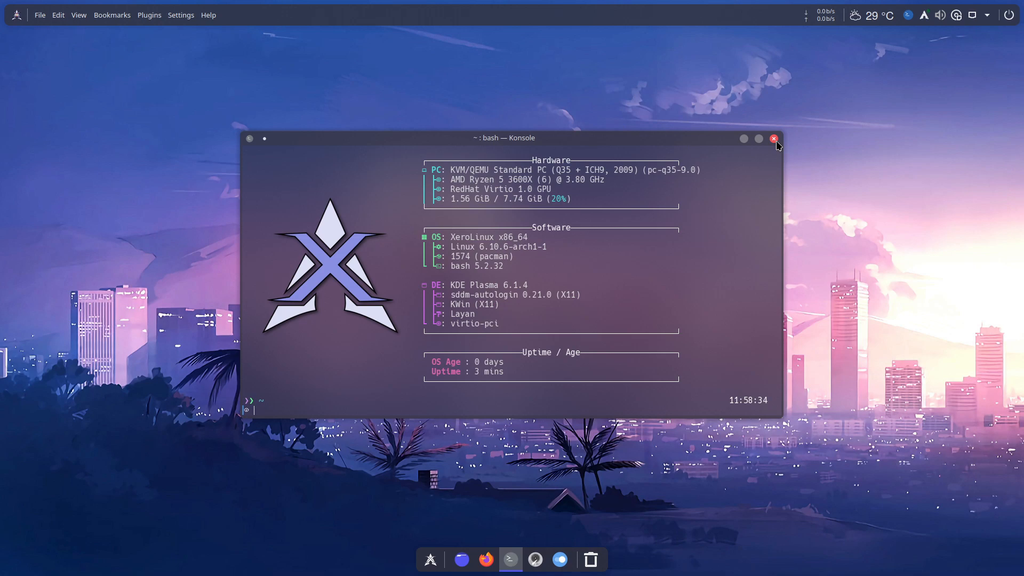
Step: Close the system-information terminal and bring up the application launcher
left_click(774, 139)
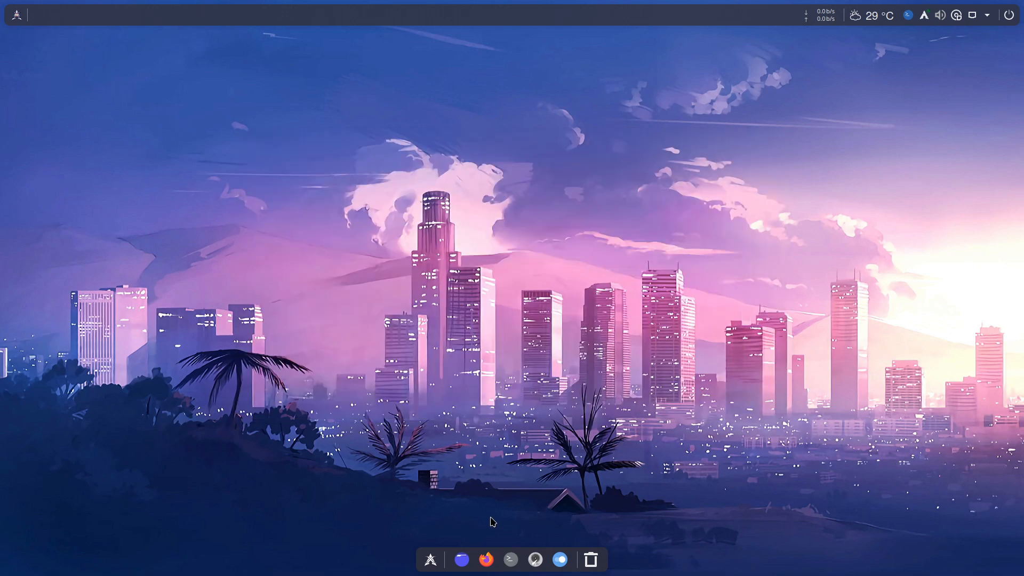
mouse_move(430, 559)
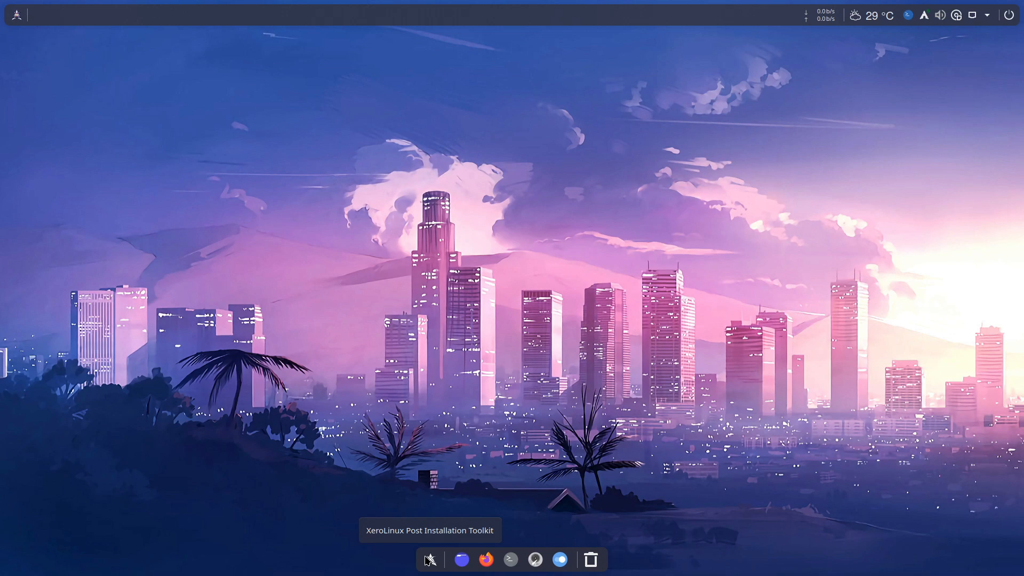
mouse_move(18, 18)
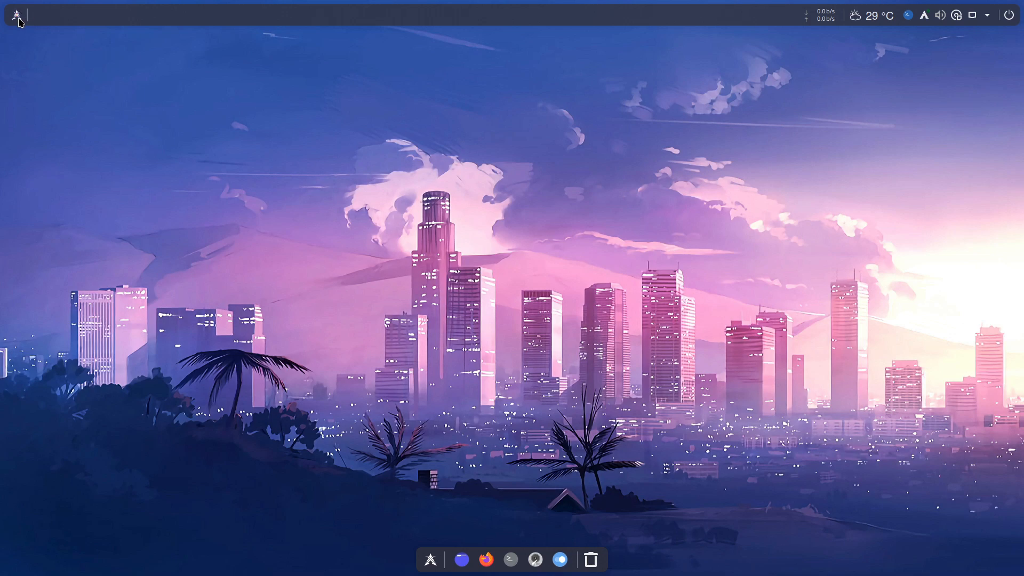
left_click(17, 15)
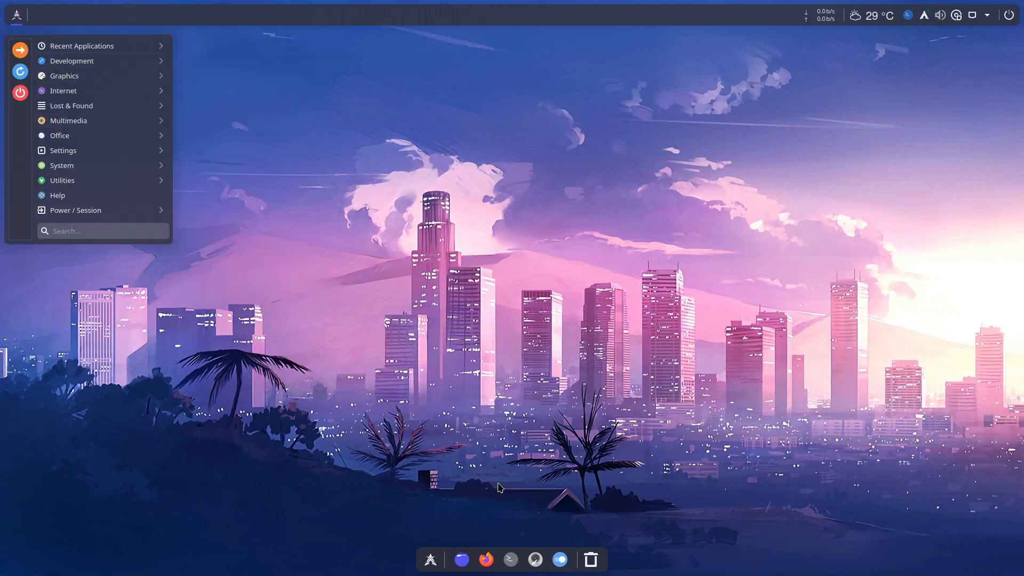
mouse_move(430, 559)
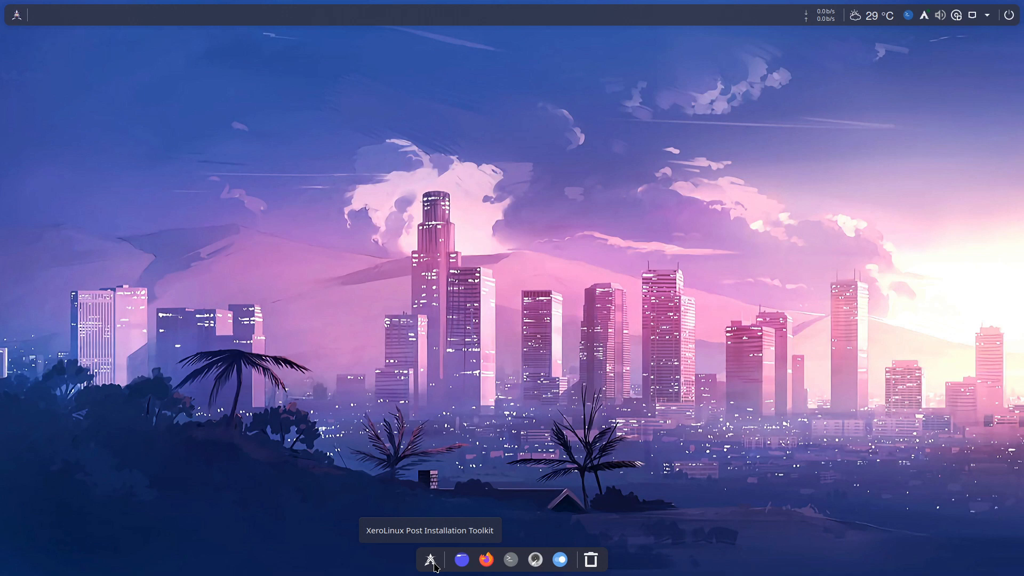
Step: Launch the XeroLinux toolkit from the dock and choose option 1, Initial System Setup
left_click(430, 559)
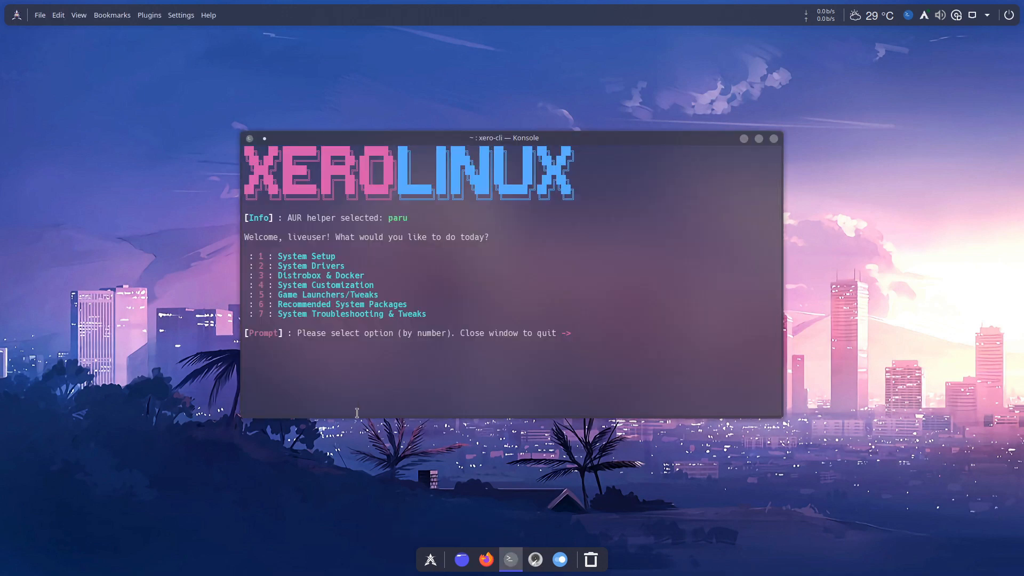
mouse_move(366, 345)
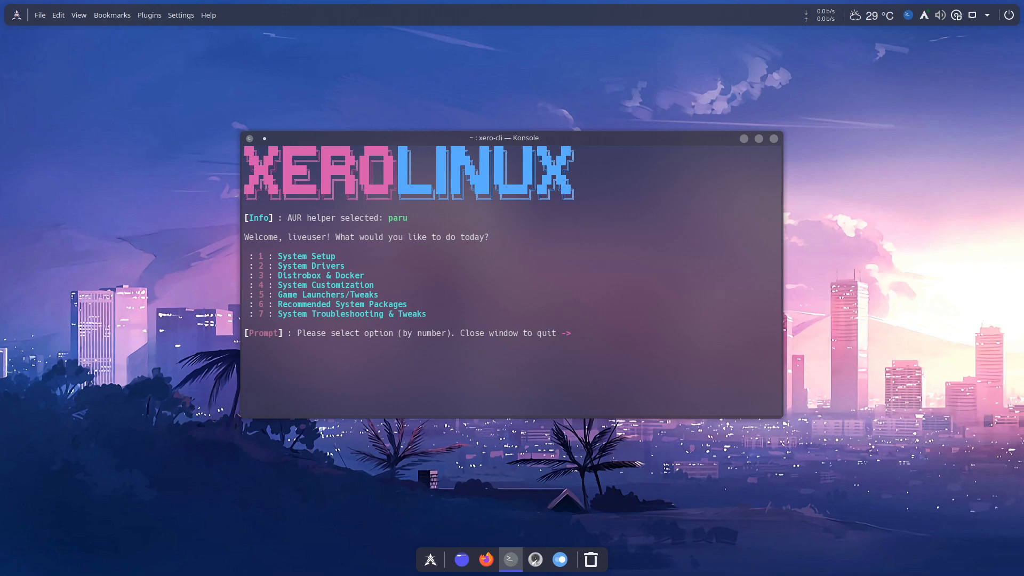
type("1^[[3~")
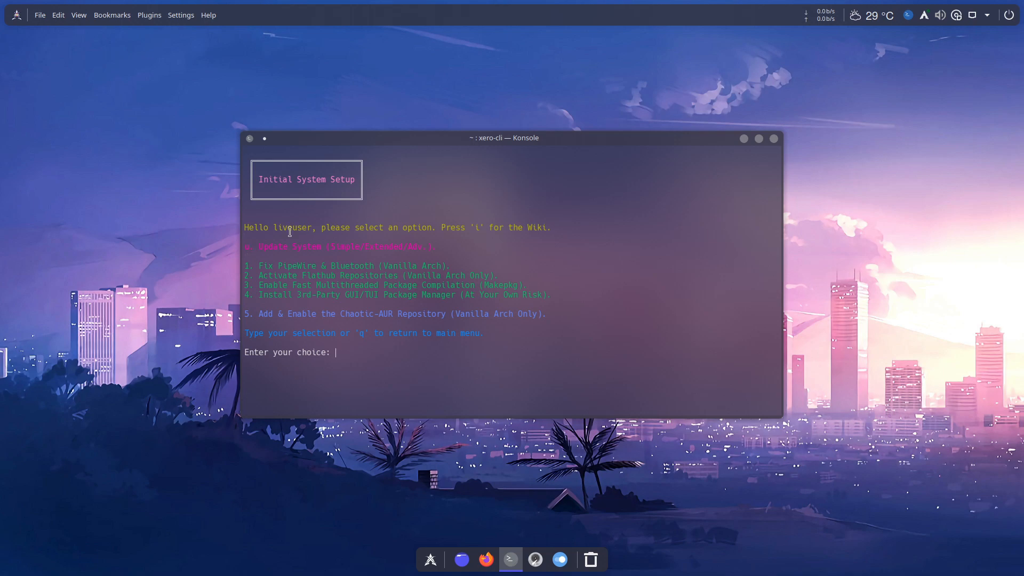
Step: Choose option u to show the Simple, Extended and Advanced update types
type("u")
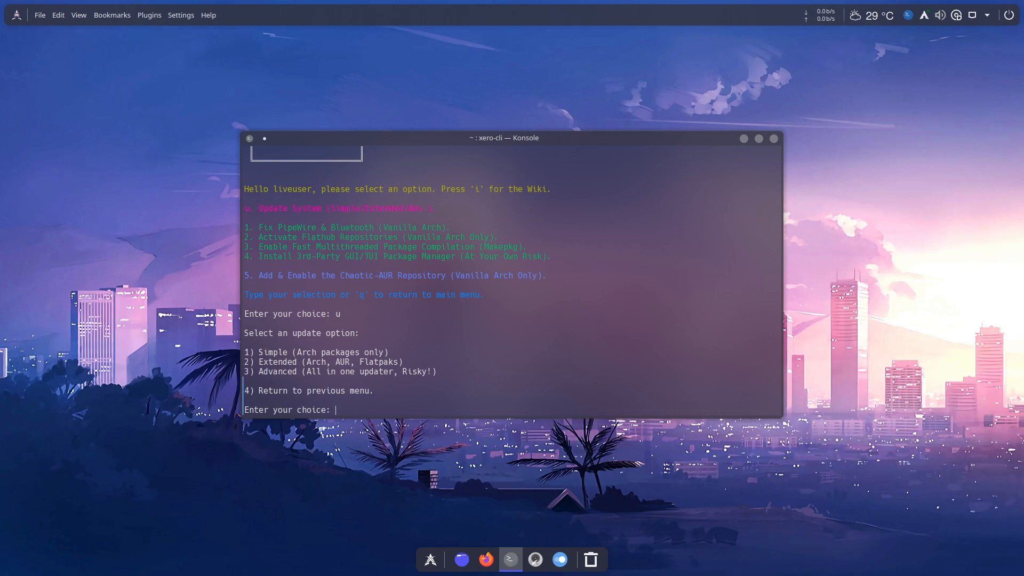
Step: Select option 1, the Simple update of Arch packages only
type("1")
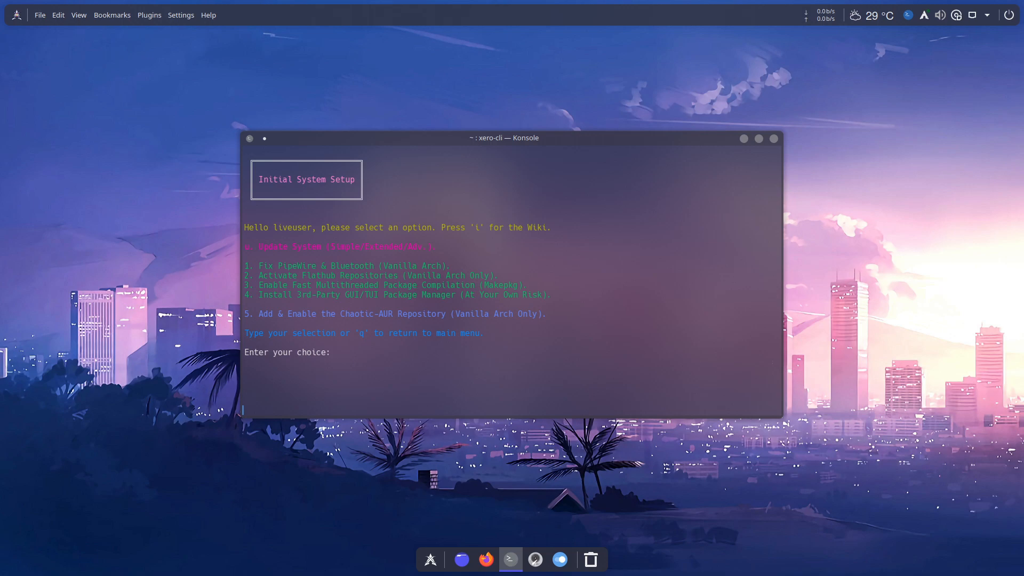
mouse_move(300, 294)
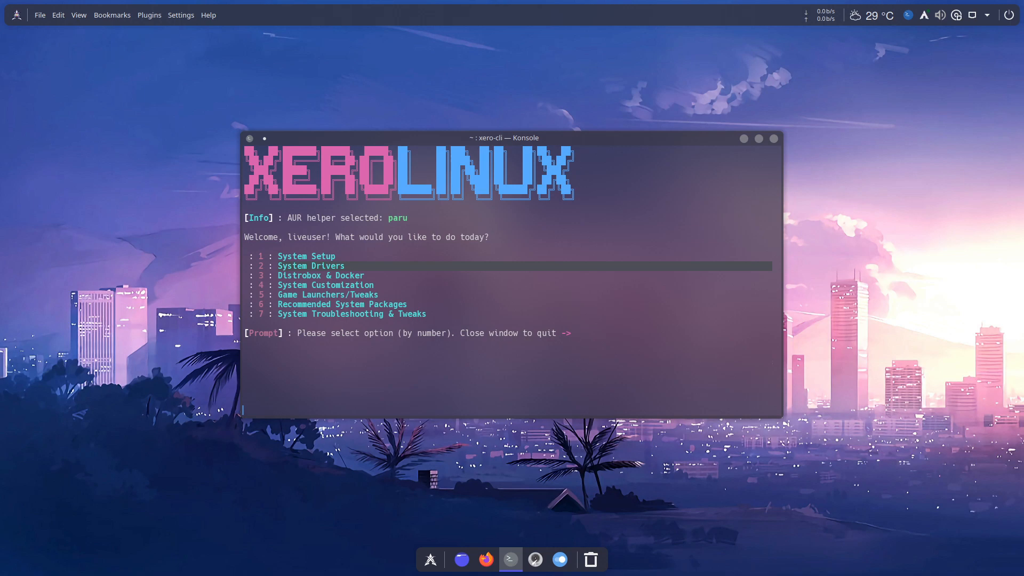
Step: Choose option 2 to enter the System Drivers menu
type("2")
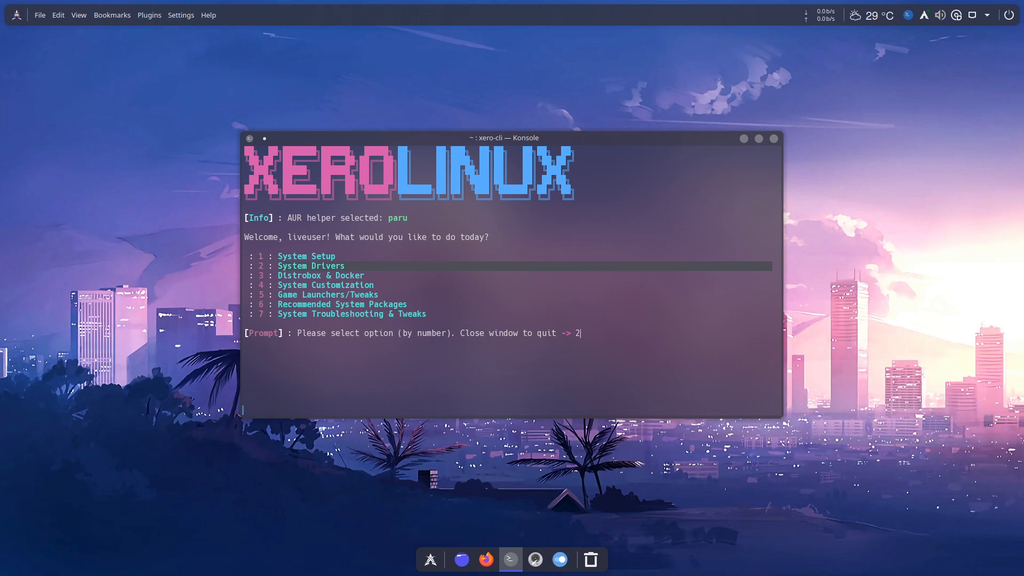
key("Return")
type("1")
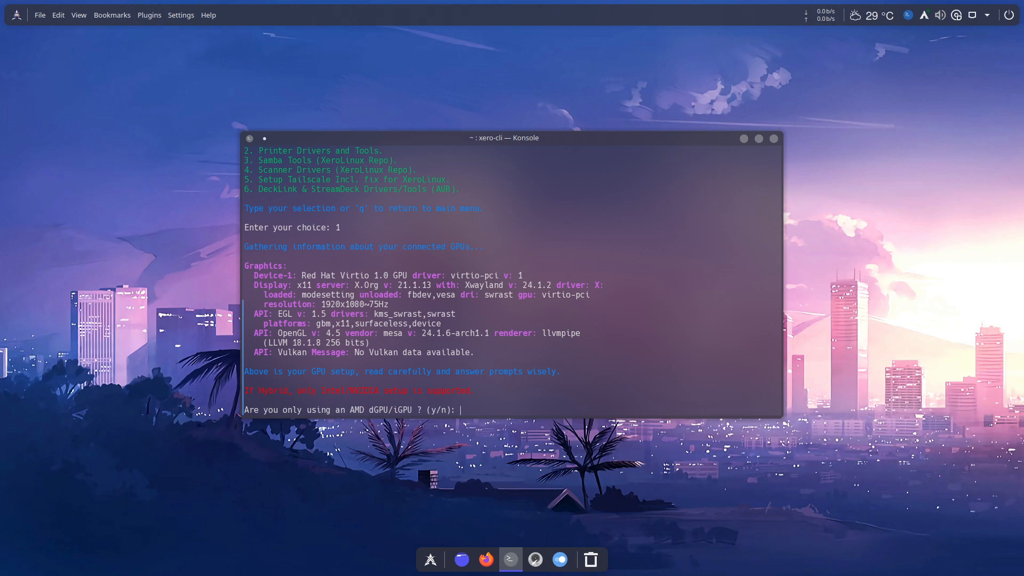
Step: Answer the GPU prompts n, n, y, hybrid and 2000 for an NVIDIA hybrid laptop
type("n")
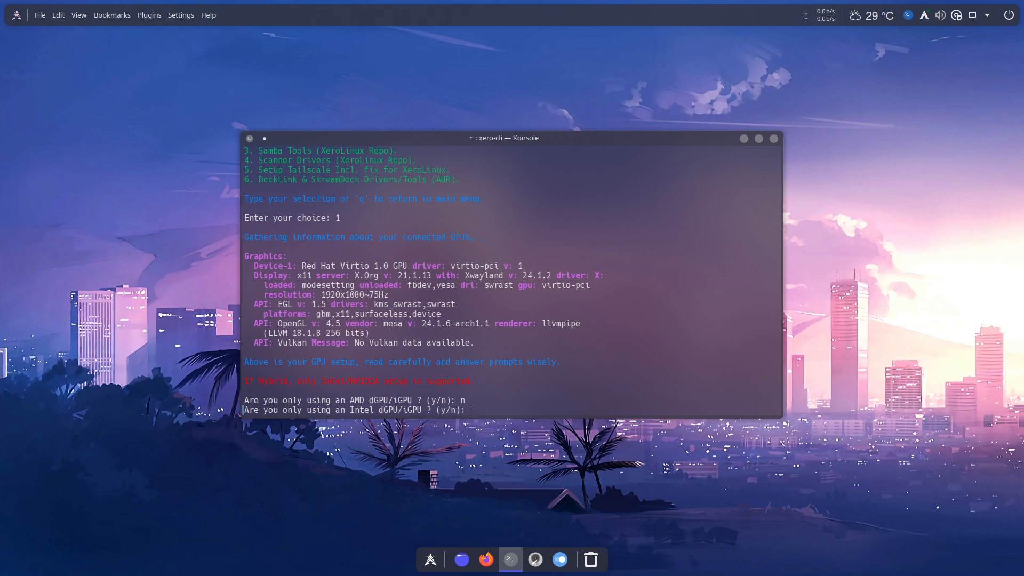
type("n")
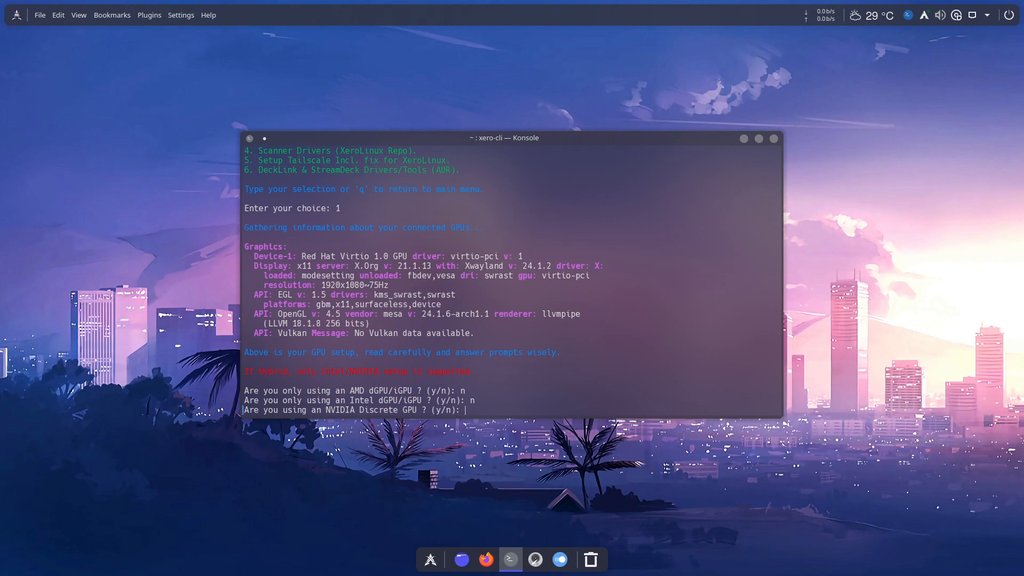
type("y")
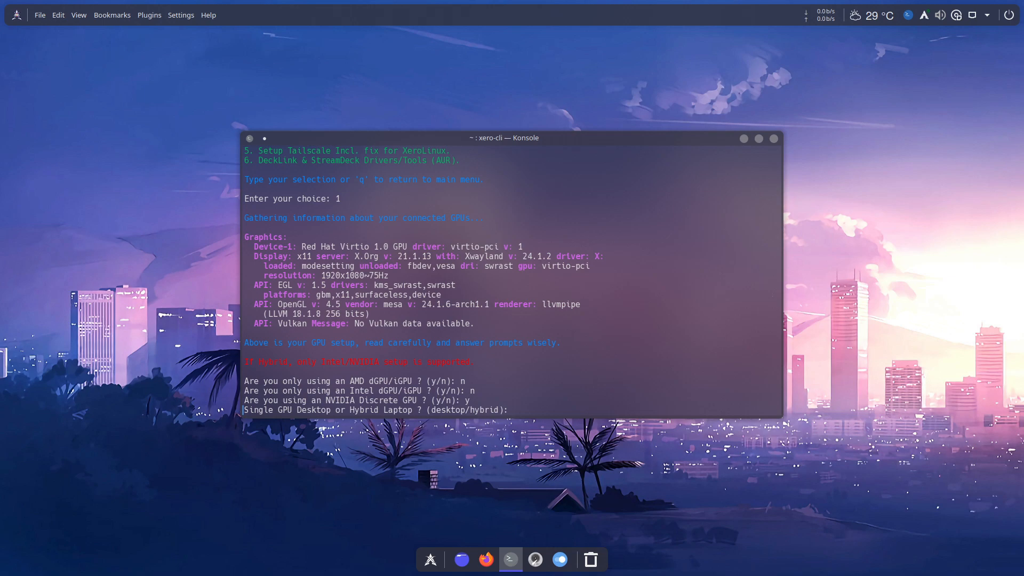
type("hybri")
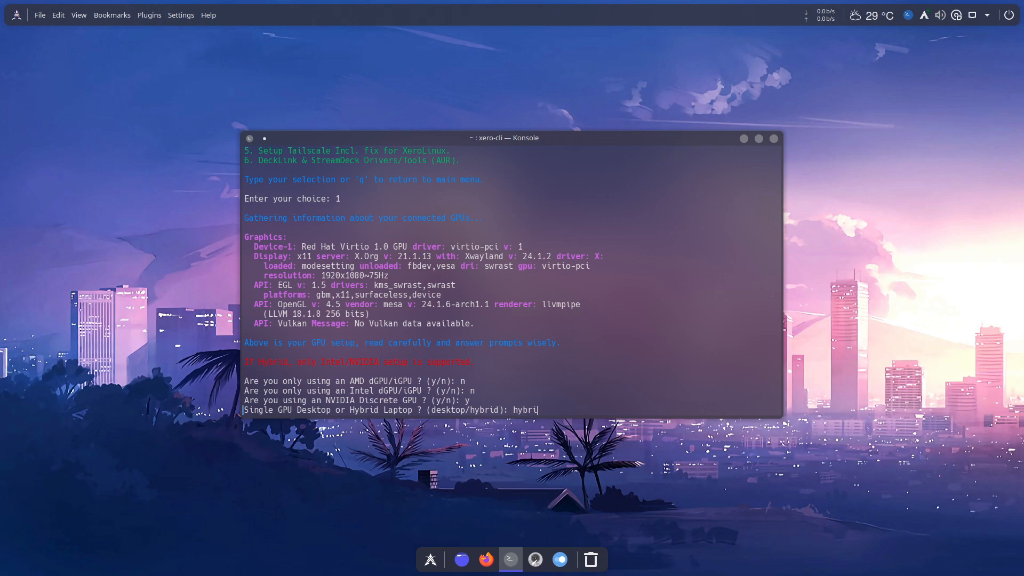
key("Return")
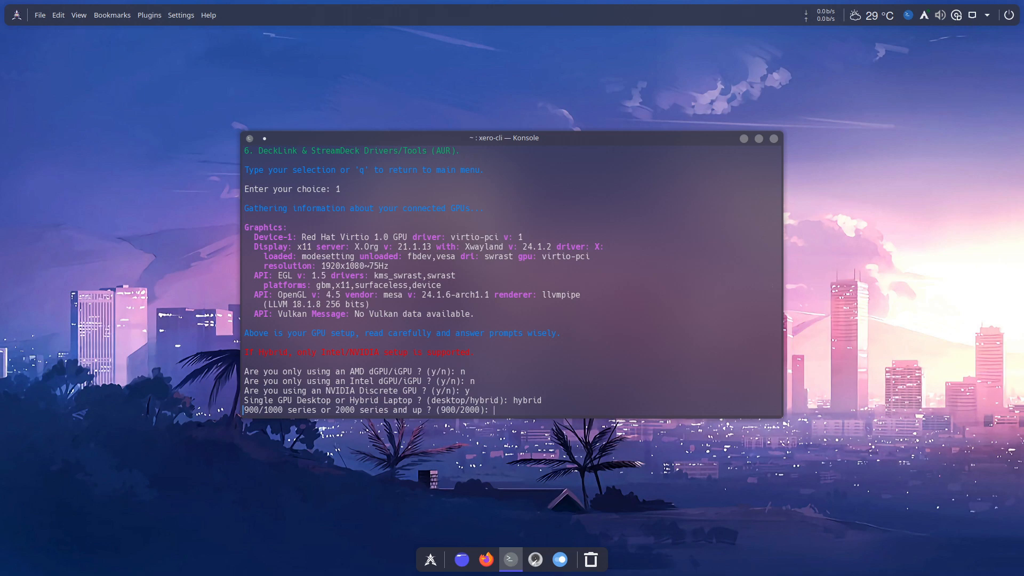
type("2000")
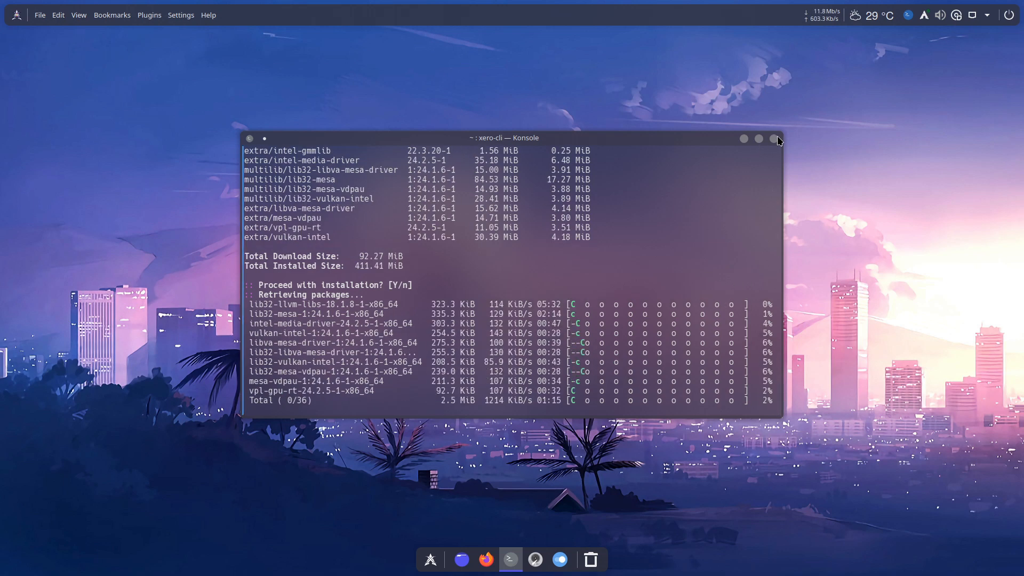
Step: Restore the toolkit terminal and answer desktop and 1000 for an NVIDIA desktop card
left_click(776, 139)
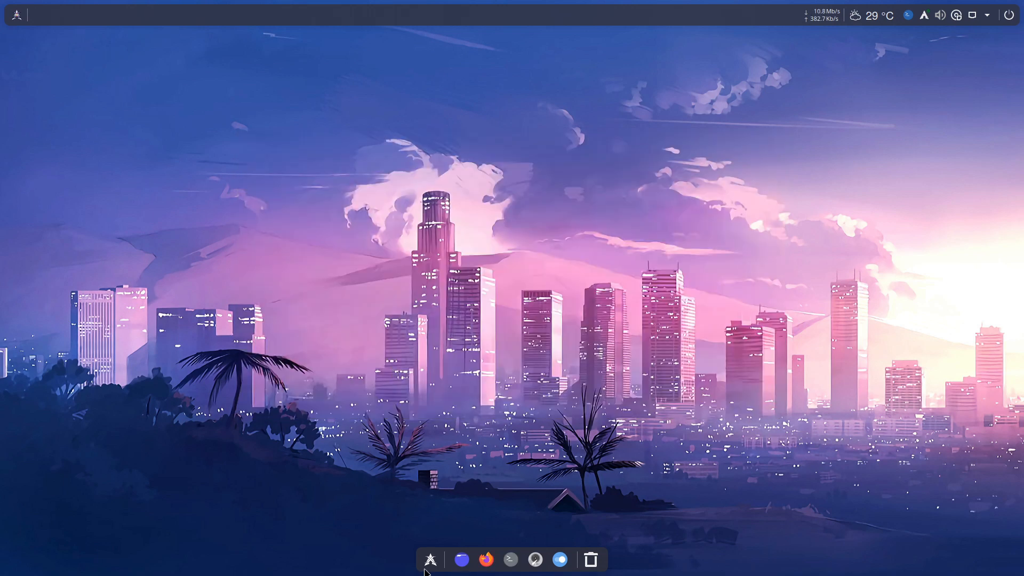
left_click(510, 559)
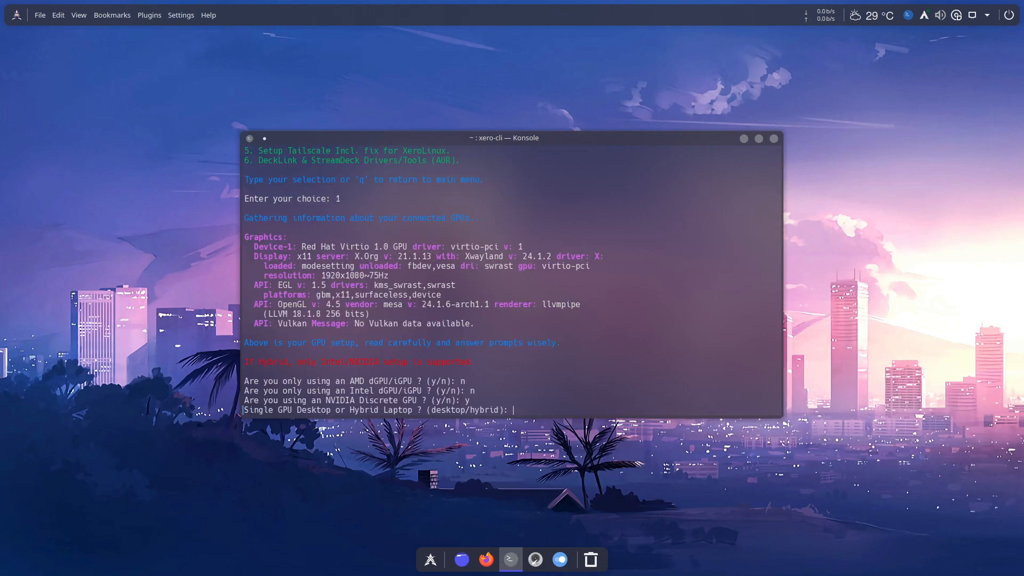
type("desktop")
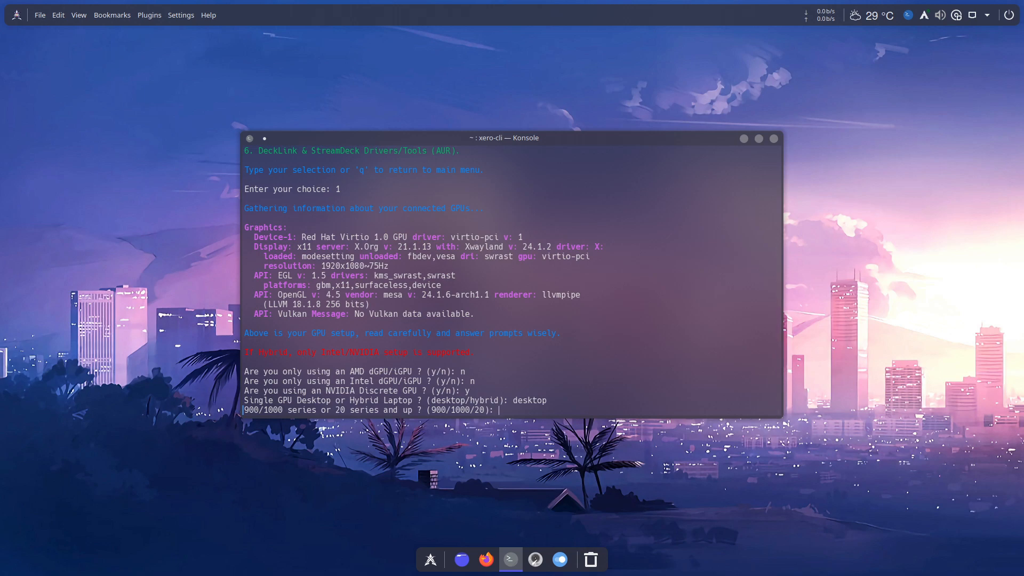
type("100")
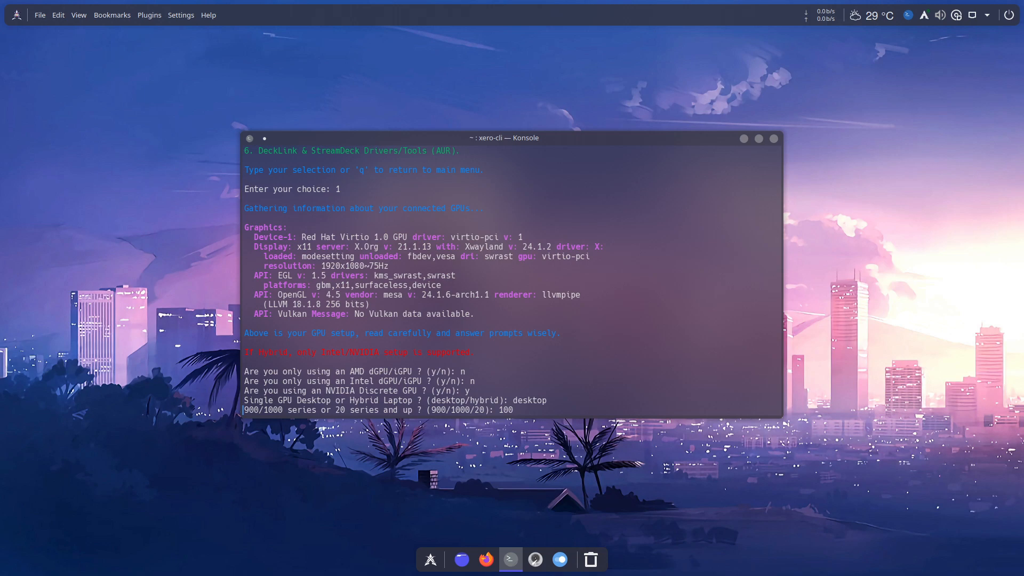
type("0")
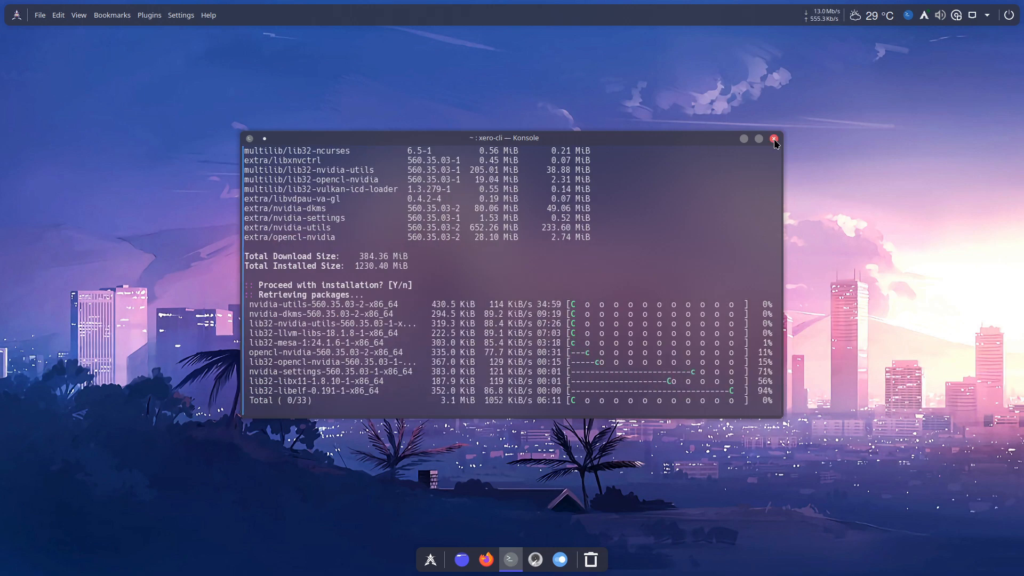
Step: Minimize the Konsole window and restore it from the dock
left_click(774, 137)
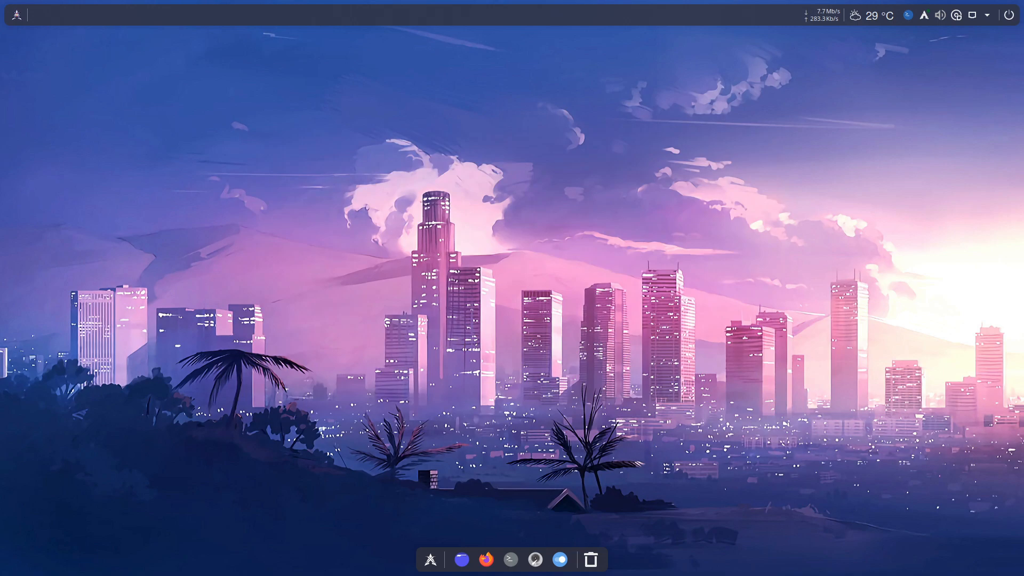
left_click(509, 559)
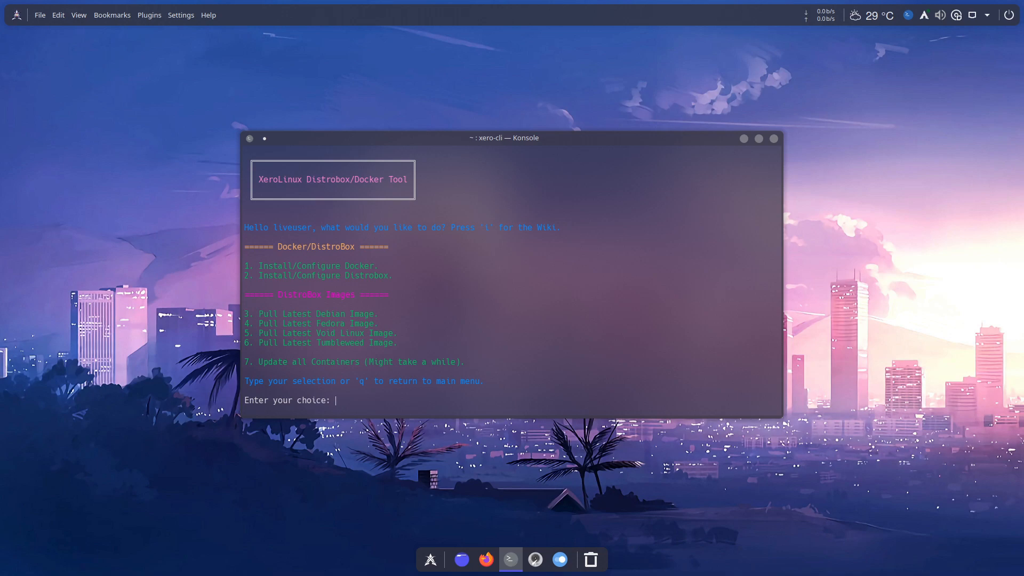
Step: Enter q to leave the Distrobox tool and return to the main menu
type("q")
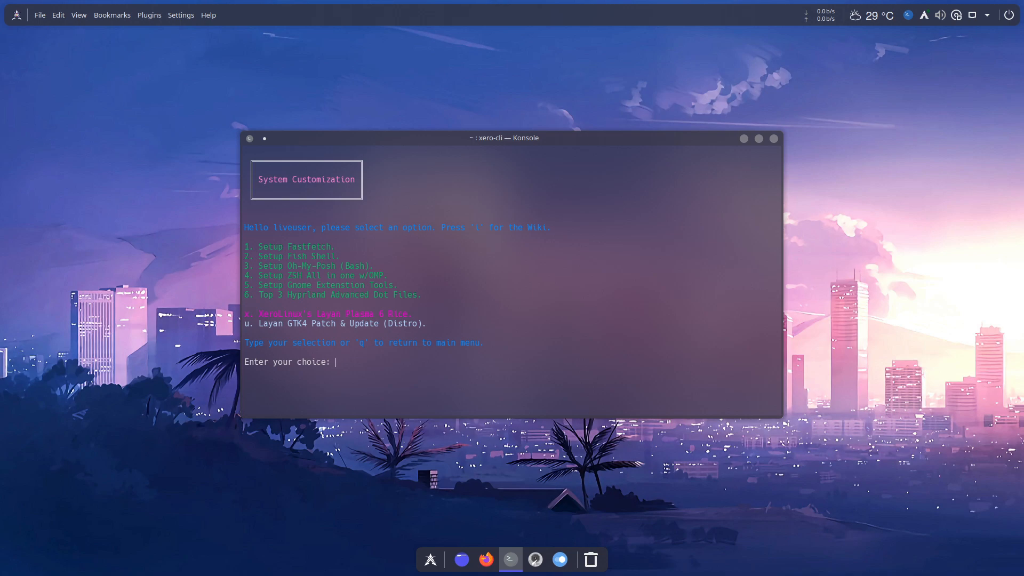
Step: Enter u in System Customization to head back toward the main menu
type("u")
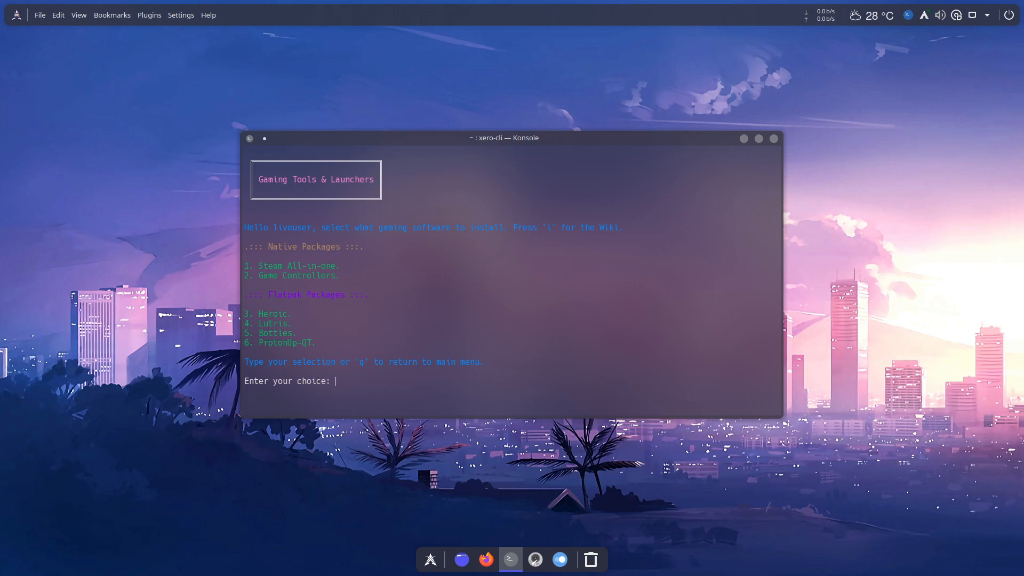
Step: Cancel the controller driver picker without installing a driver, returning to the main menu
type("2")
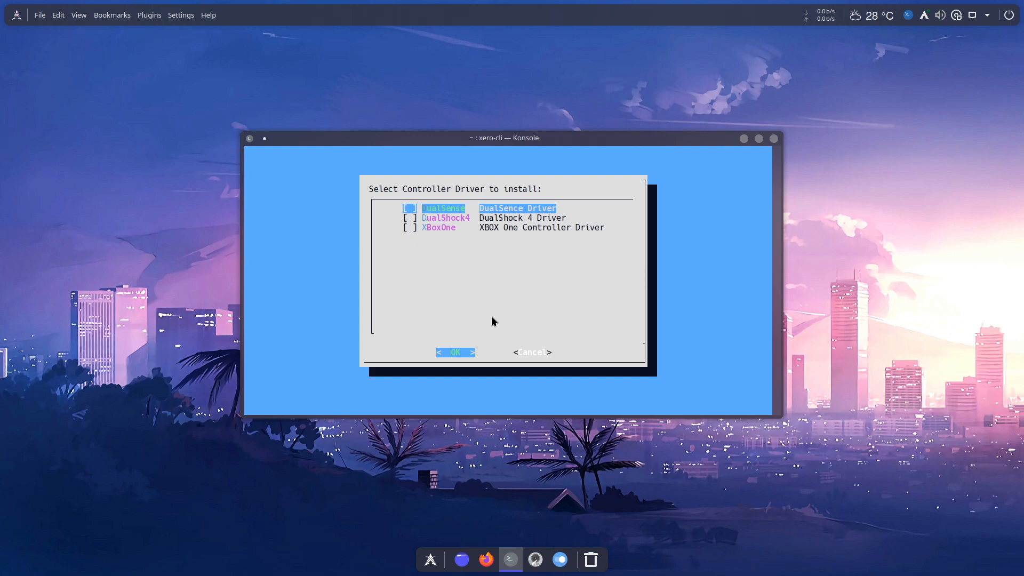
key("Tab")
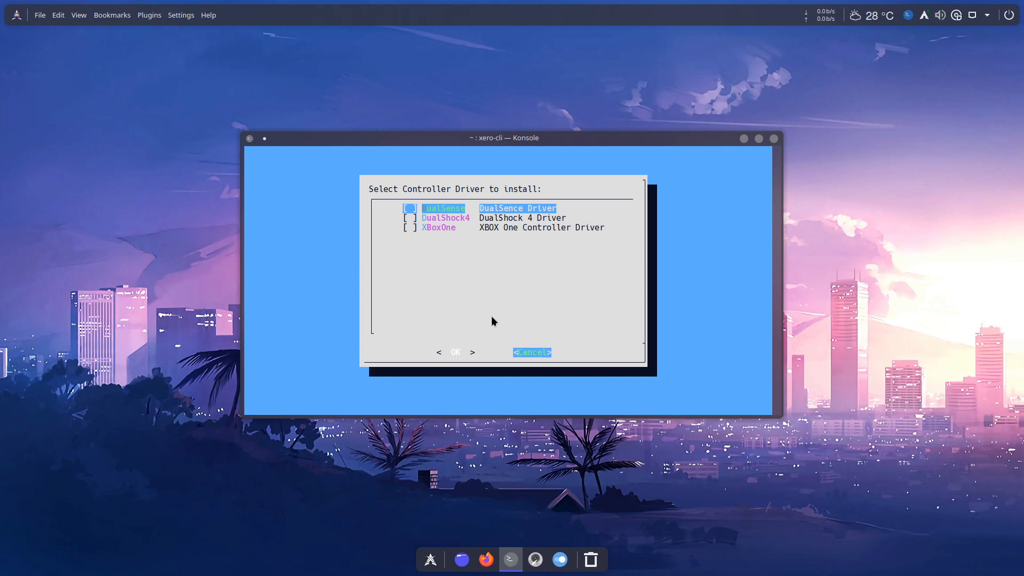
left_click(532, 351)
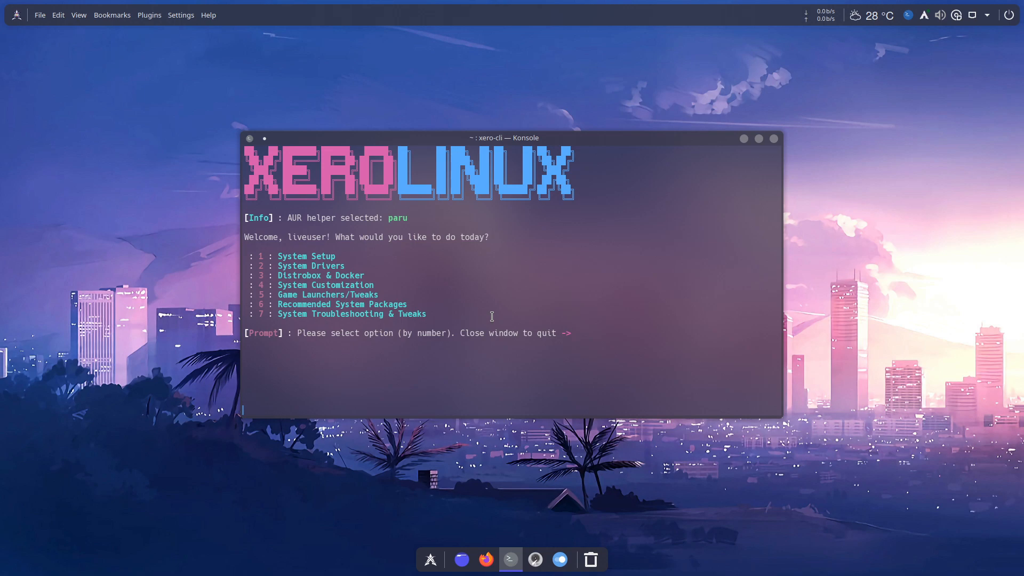
Step: Enter option 6 to open System Fixes & Tweaks
type("6")
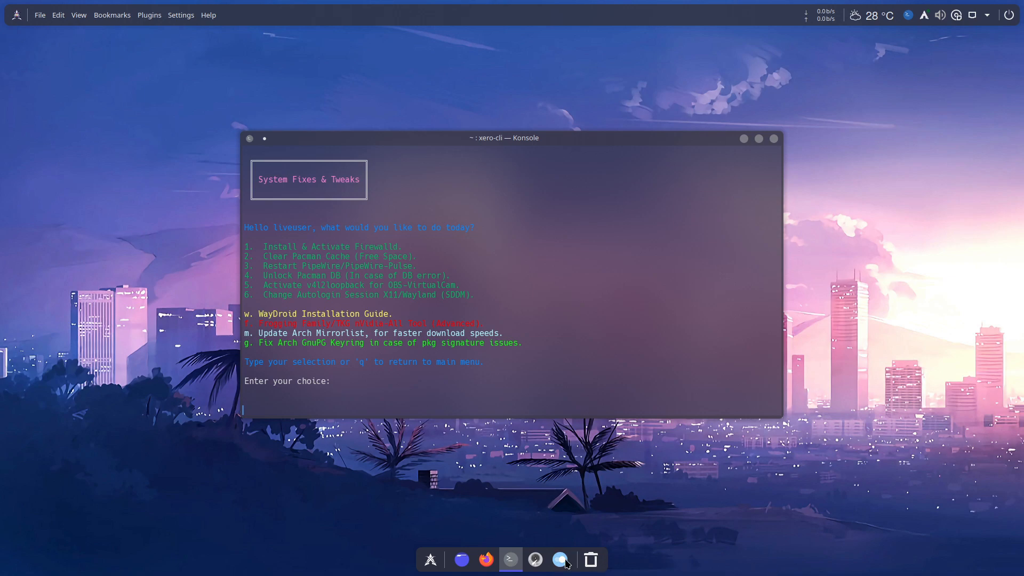
Step: Enable automatic login on the Login Screen (SDDM) settings page, then close System Settings
left_click(559, 559)
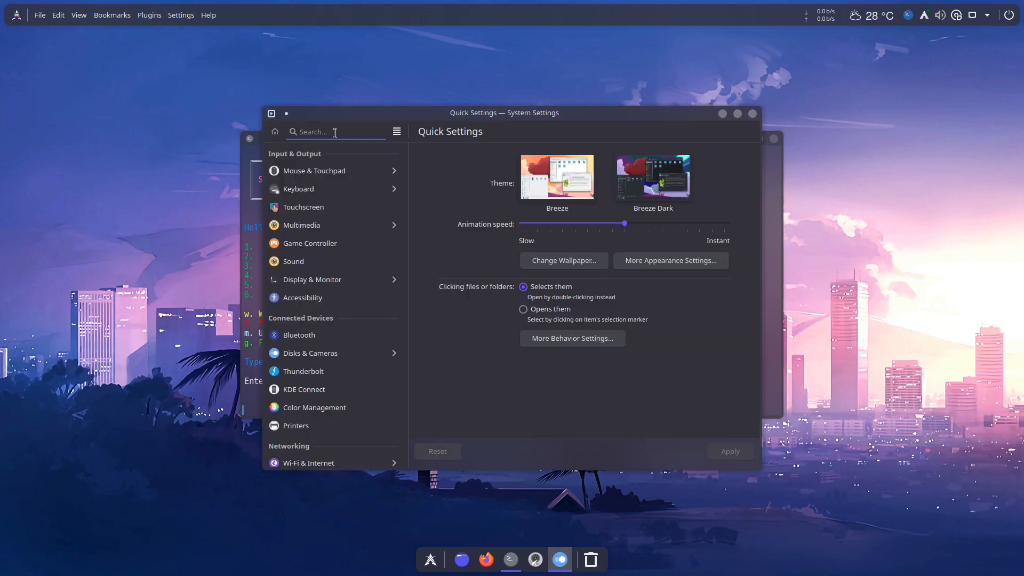
type("sdd")
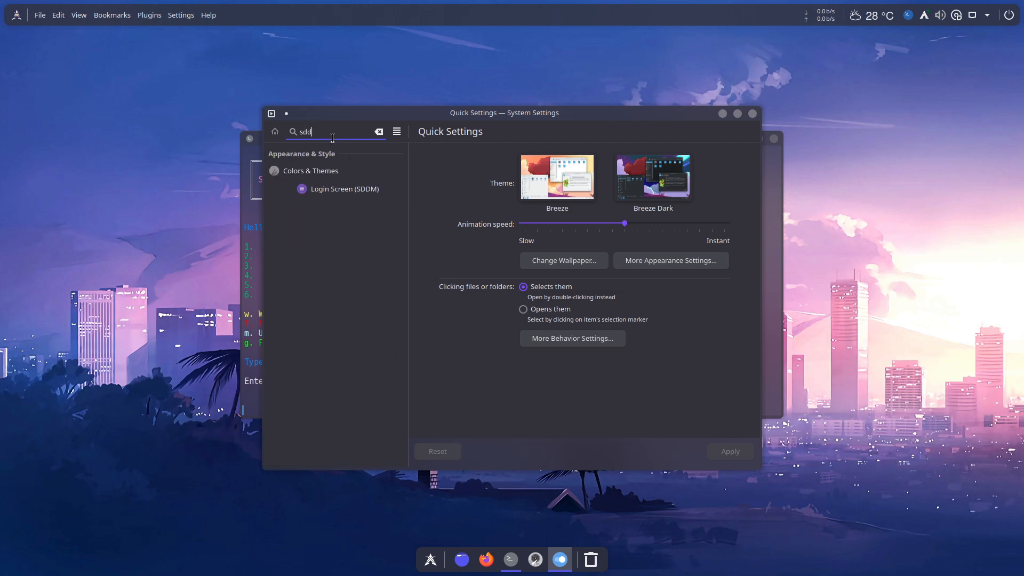
left_click(344, 189)
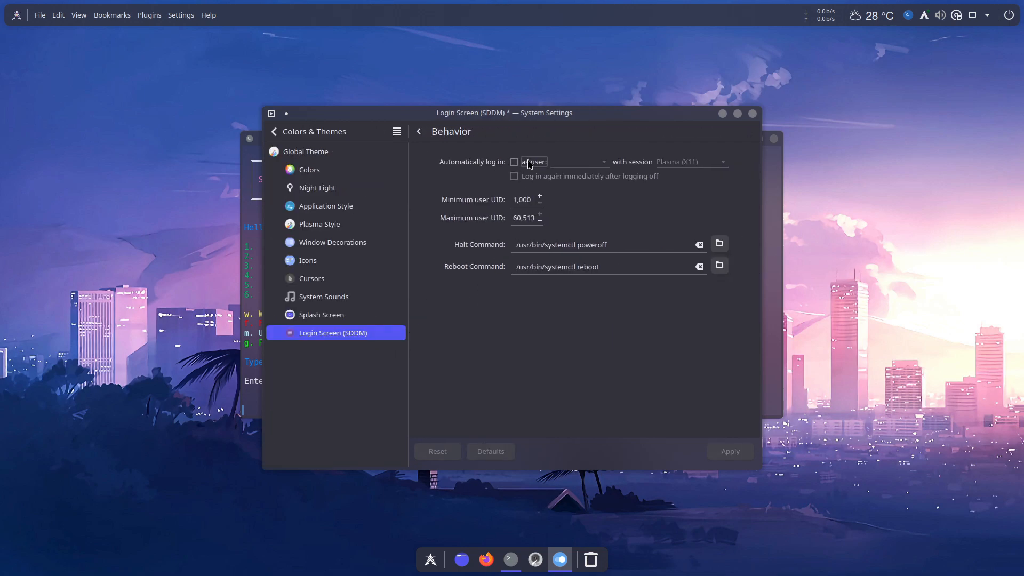
left_click(514, 161)
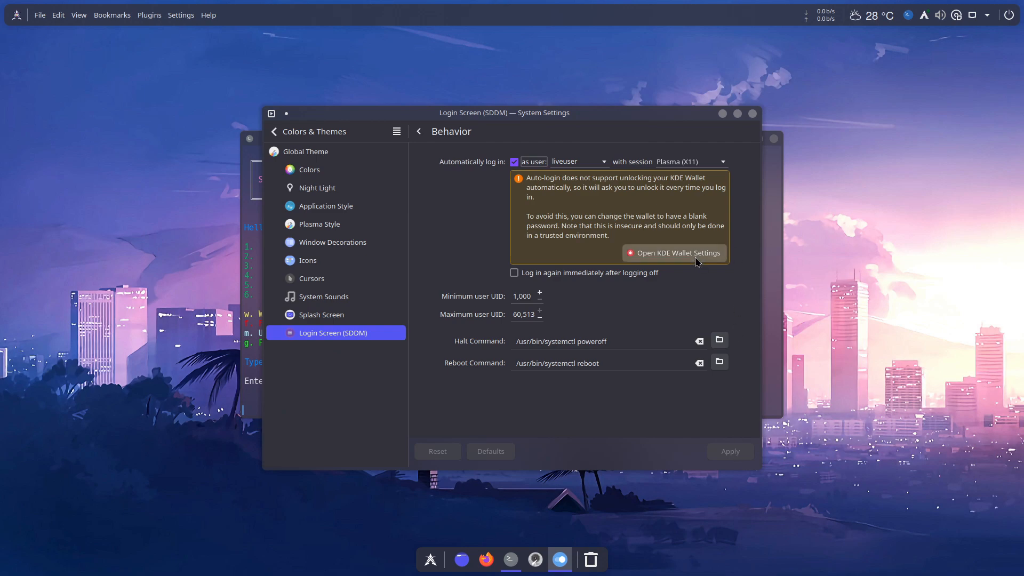
mouse_move(746, 477)
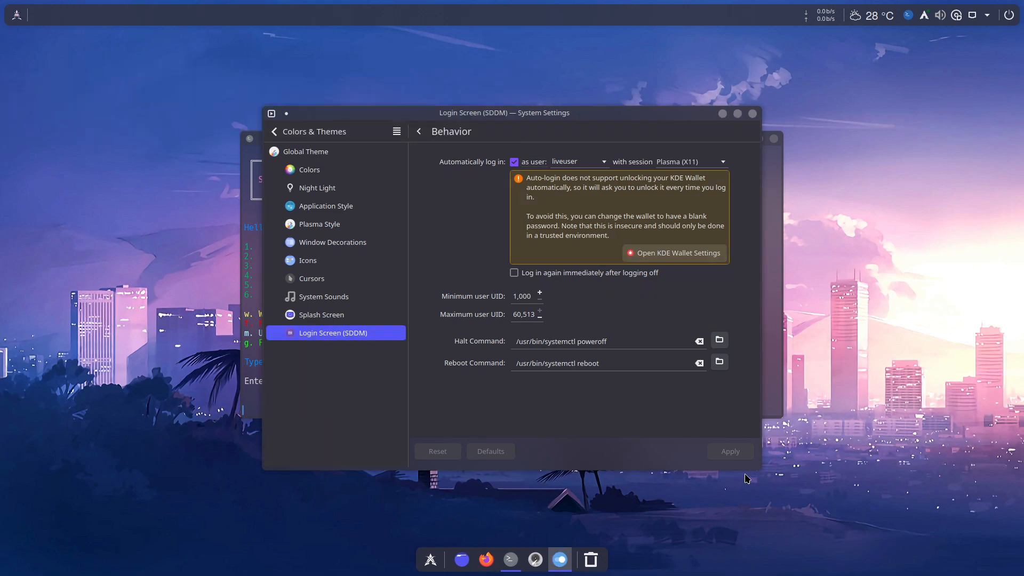
mouse_move(484, 133)
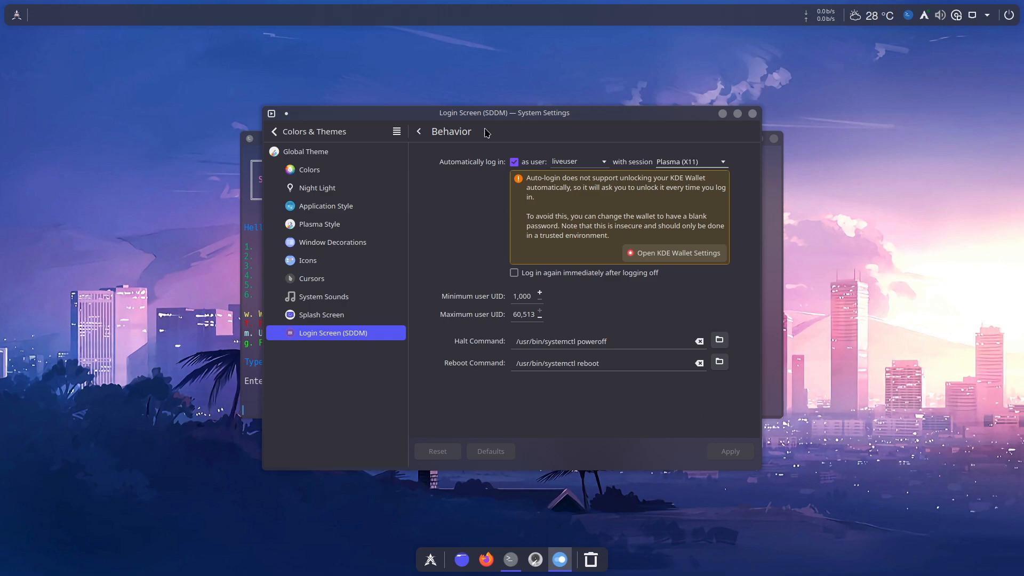
mouse_move(443, 148)
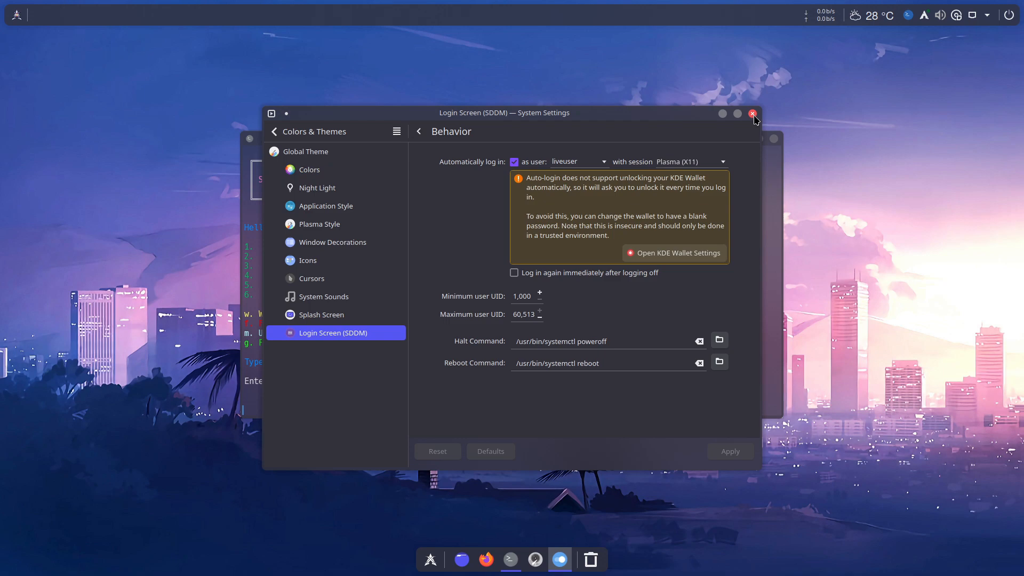
left_click(751, 113)
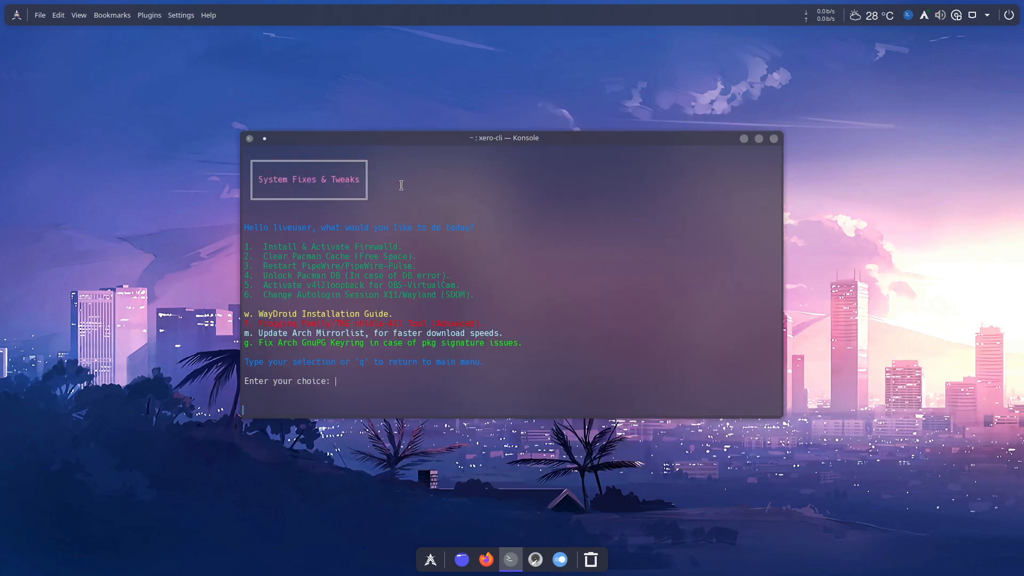